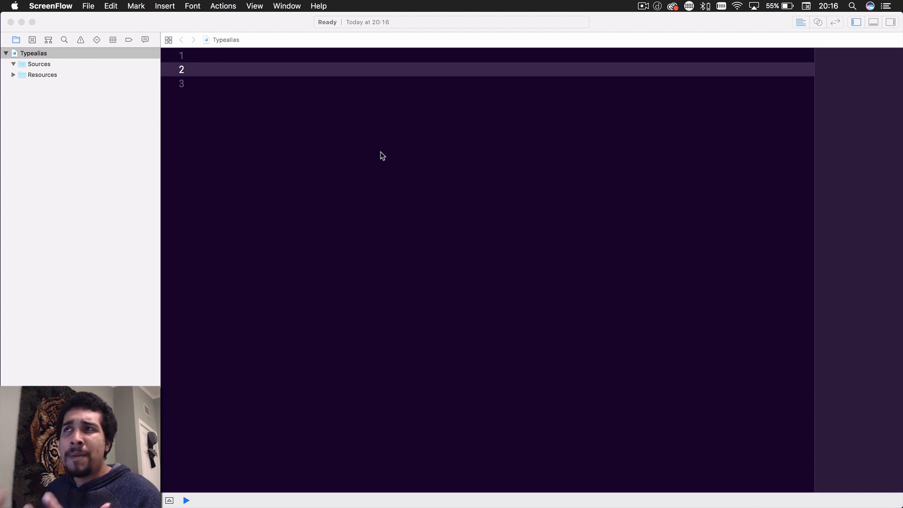
{"action": "mouse_move", "coordinate": [369, 155]}
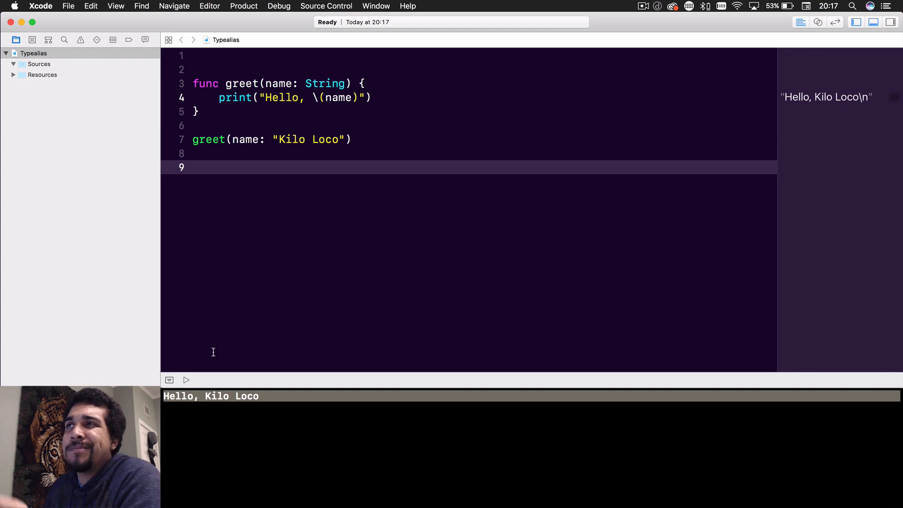
{"action": "mouse_move", "coordinate": [271, 324]}
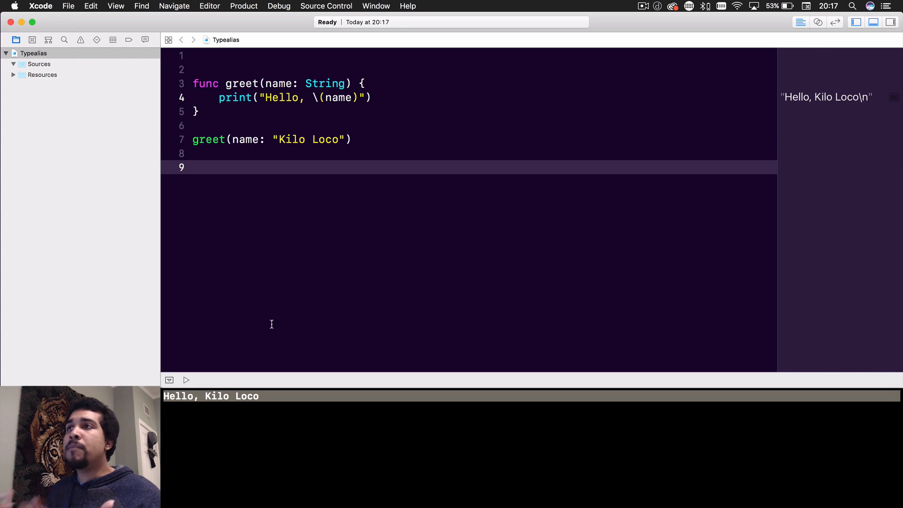
{"action": "mouse_move", "coordinate": [226, 69]}
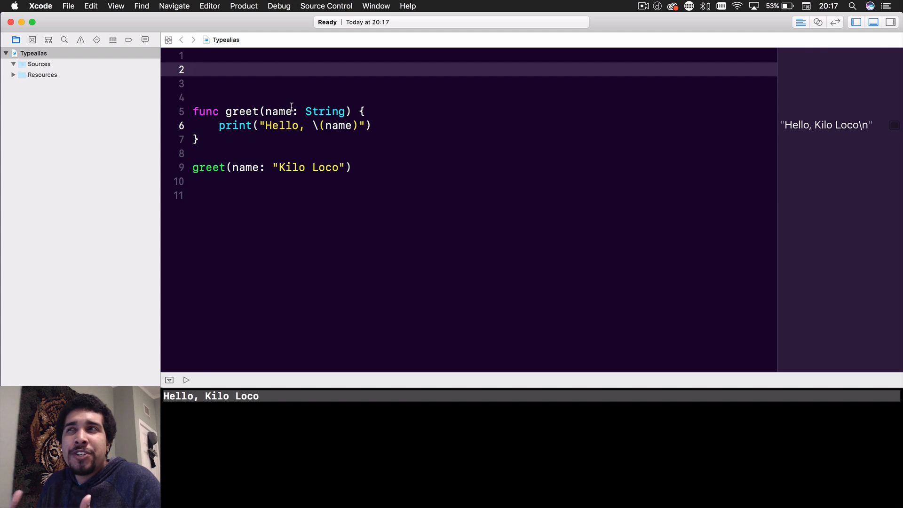
Place the cursor on the blank line above the greet function
{"action": "left_click", "coordinate": [192, 69]}
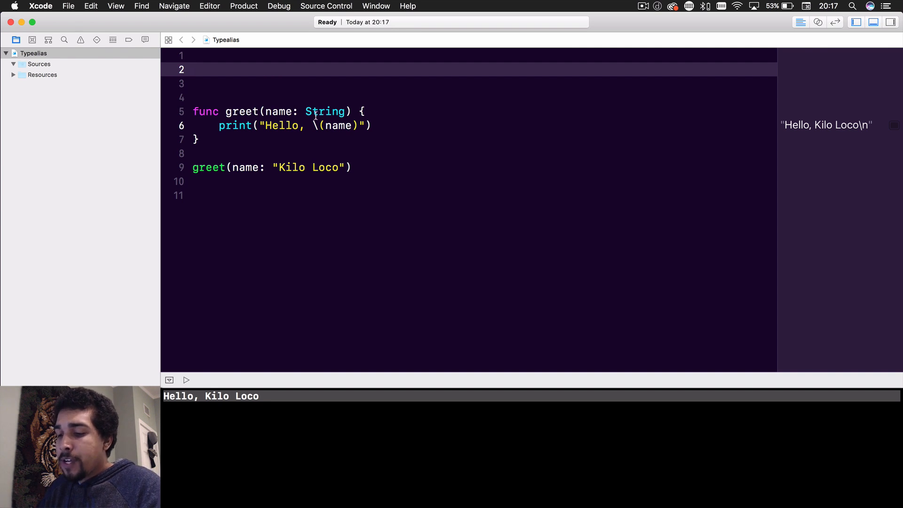
Declare 'typealias Name = String' using the typealias snippet on line 2
{"action": "type", "text": "typealias type name = type expression"}
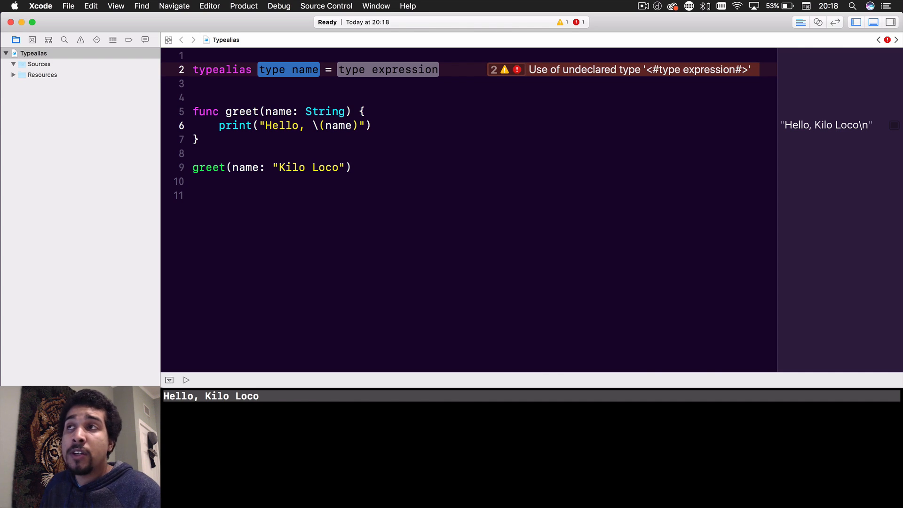
{"action": "type", "text": "Nam"}
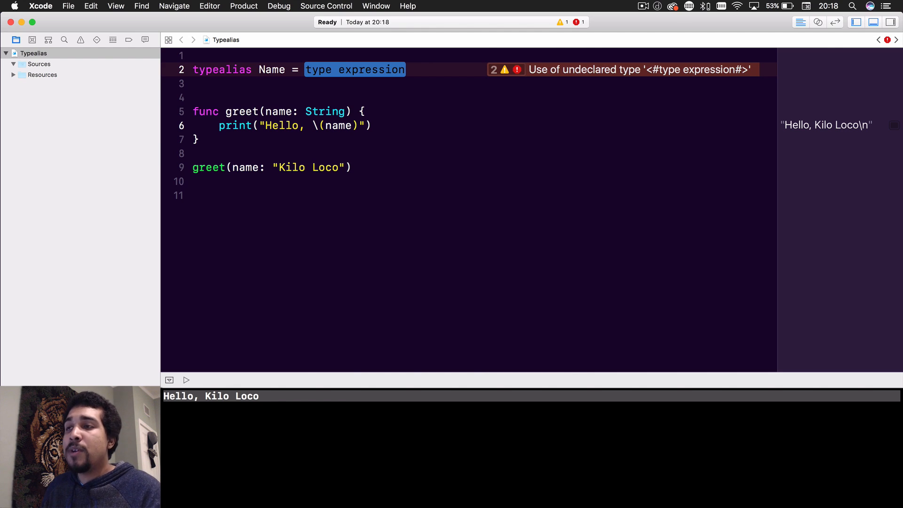
{"action": "type", "text": "String"}
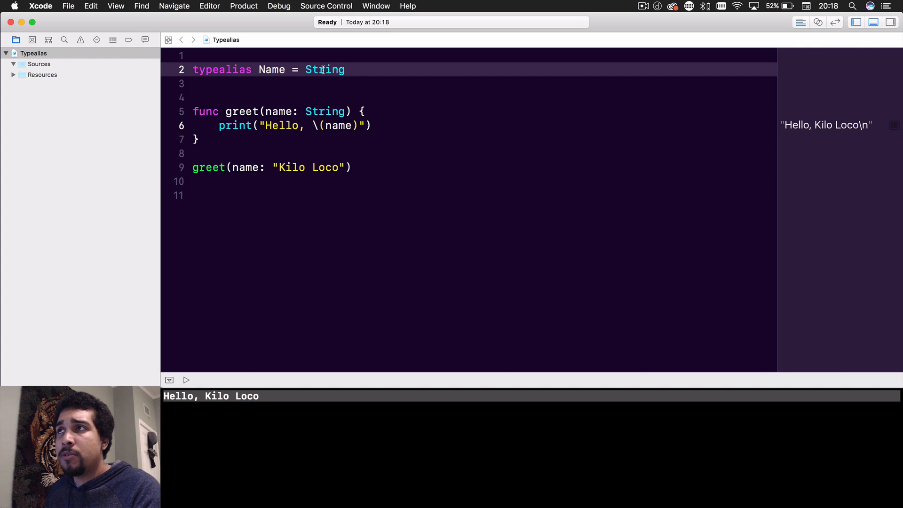
{"action": "mouse_move", "coordinate": [315, 108]}
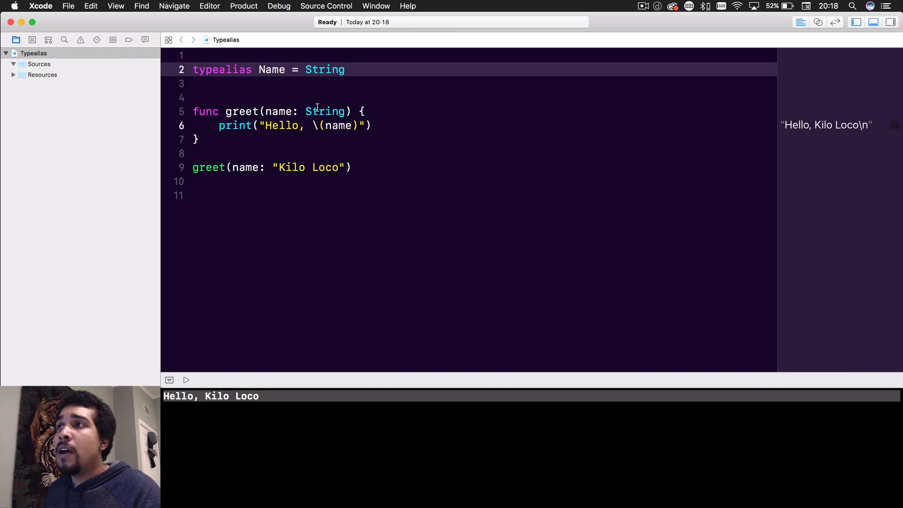
Change greet's parameter type from String to Name
{"action": "double_click", "coordinate": [325, 111]}
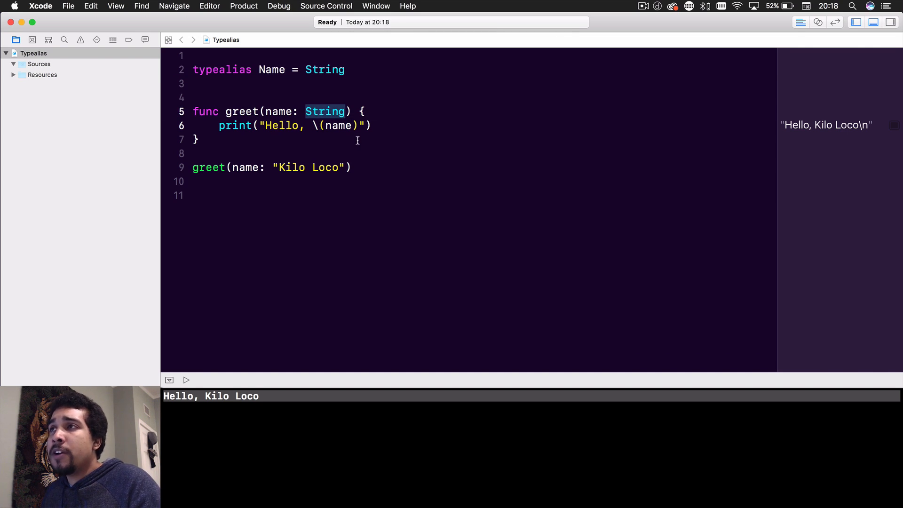
{"action": "type", "text": "Name"}
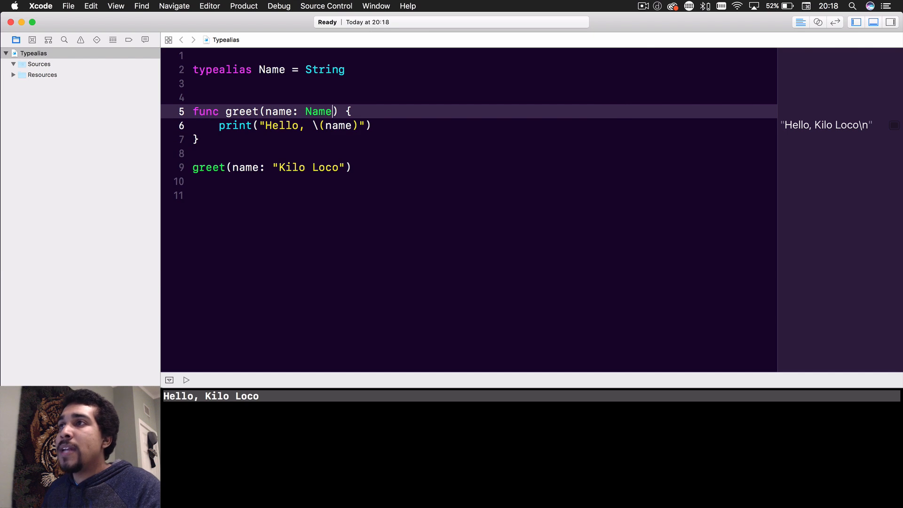
{"action": "mouse_move", "coordinate": [179, 371]}
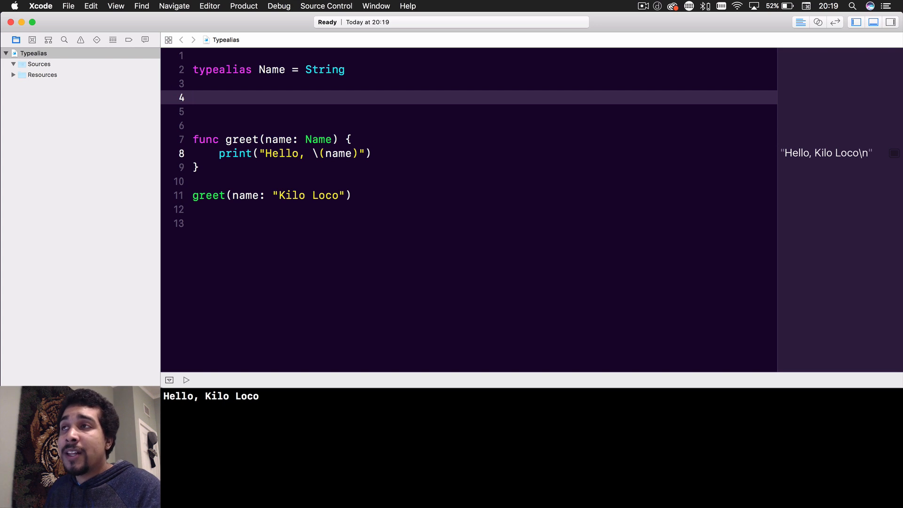
Add 'struct User {}' below the Name alias, followed by two blank lines
{"action": "type", "text": "struct User"}
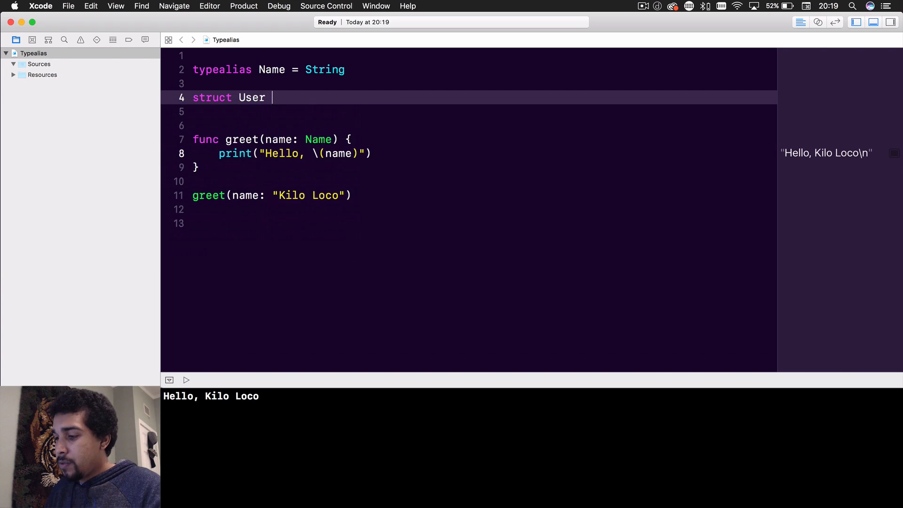
{"action": "type", "text": "{}"}
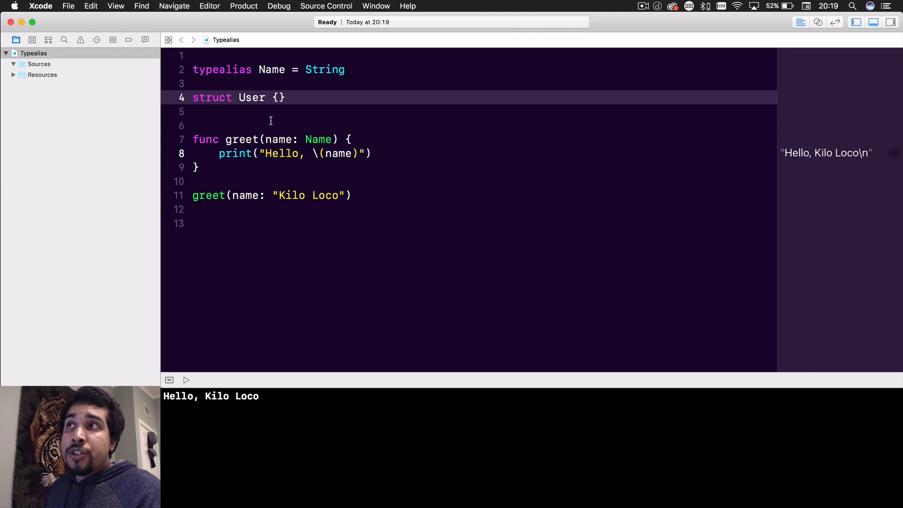
{"action": "key", "text": "return"}
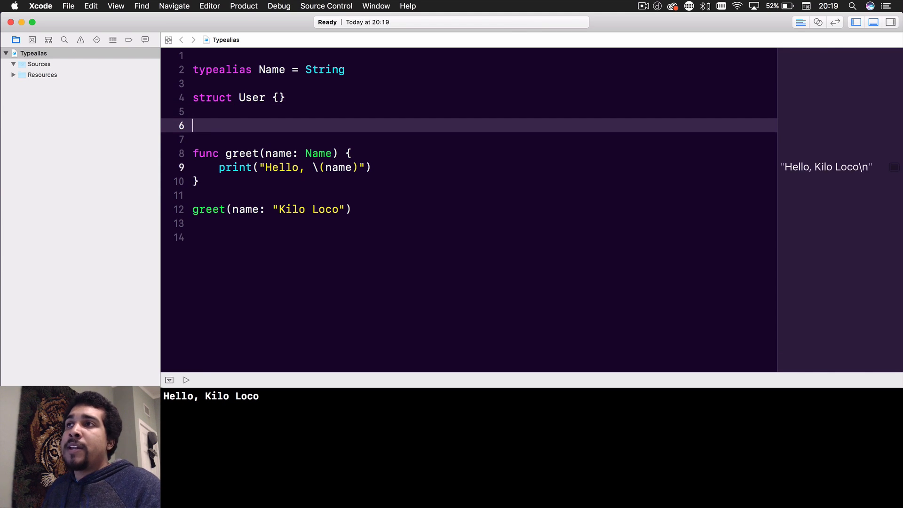
{"action": "key", "text": "return"}
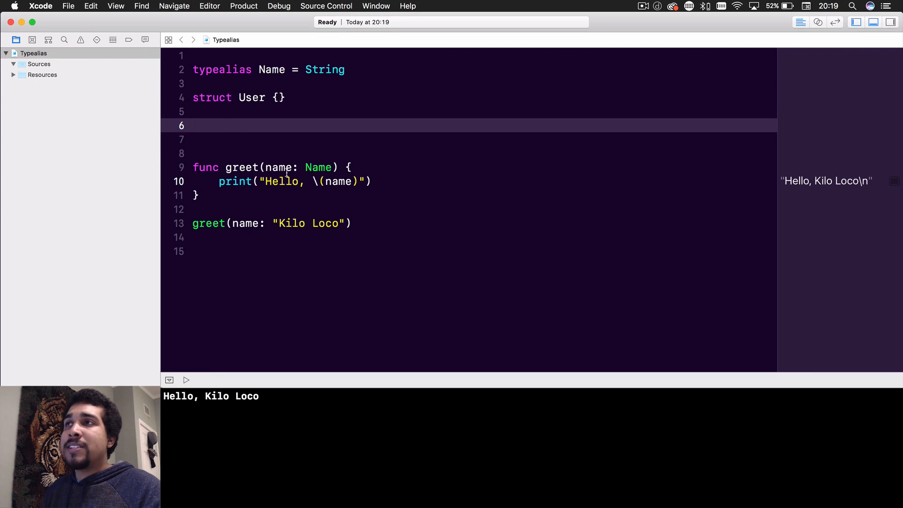
{"action": "left_click", "coordinate": [195, 125]}
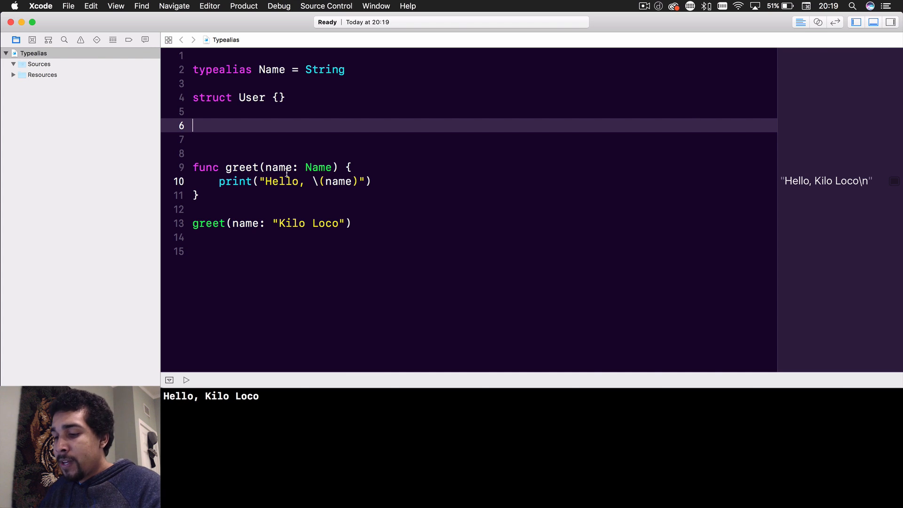
Declare 'typealias Person = User' below the User struct
{"action": "type", "text": "typealias type name = type expression"}
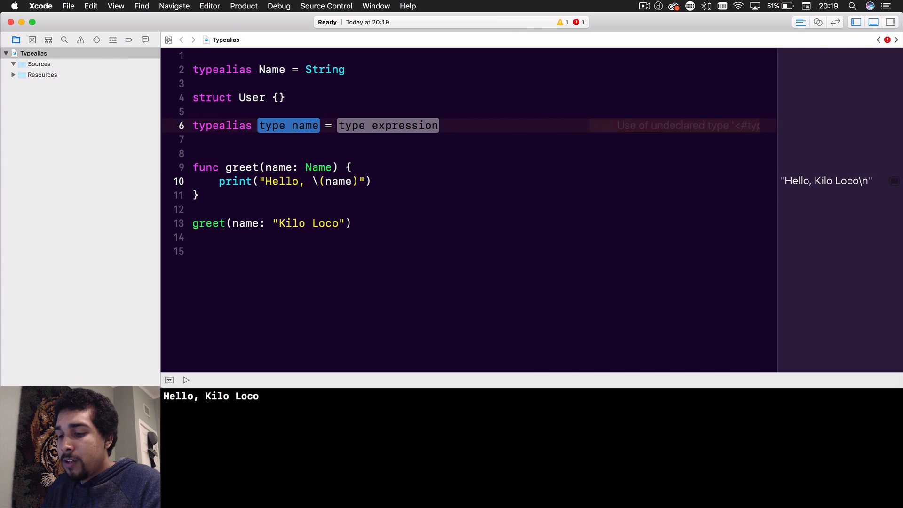
{"action": "type", "text": "Person"}
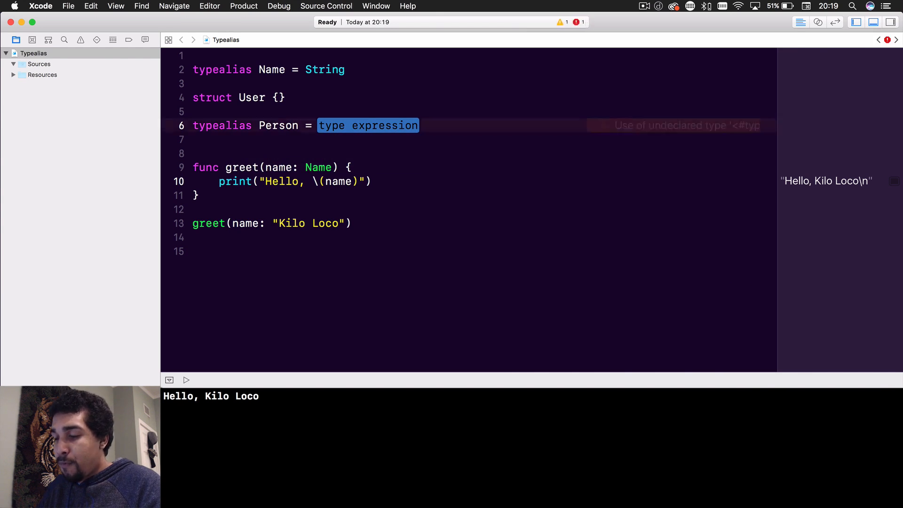
{"action": "type", "text": "Use"}
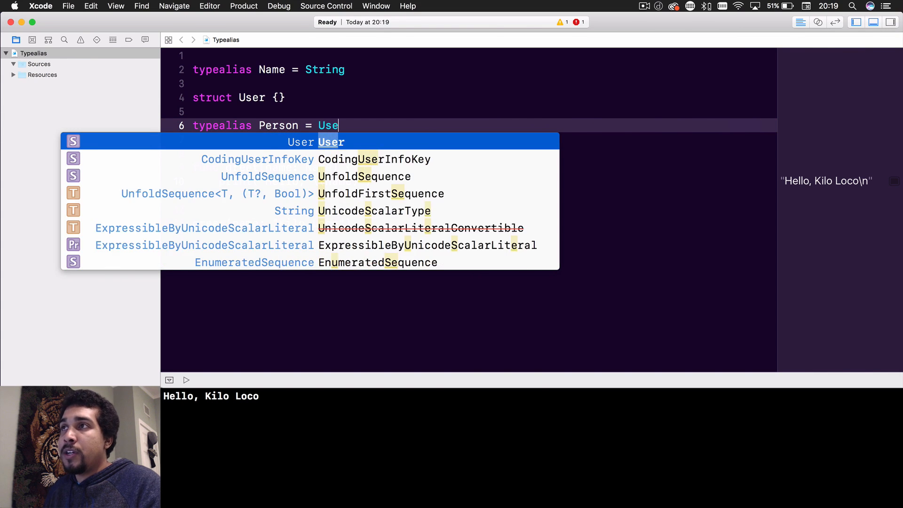
{"action": "type", "text": "r"}
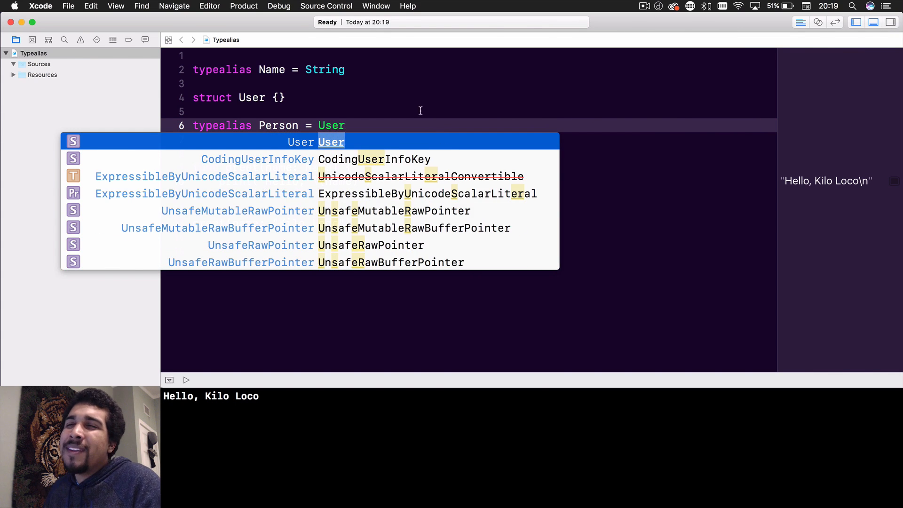
{"action": "key", "text": "escape"}
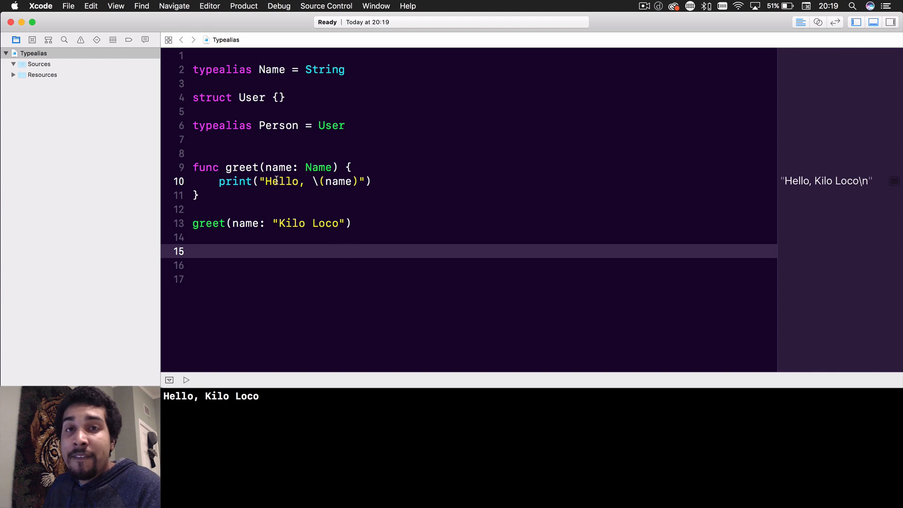
{"action": "mouse_move", "coordinate": [293, 211]}
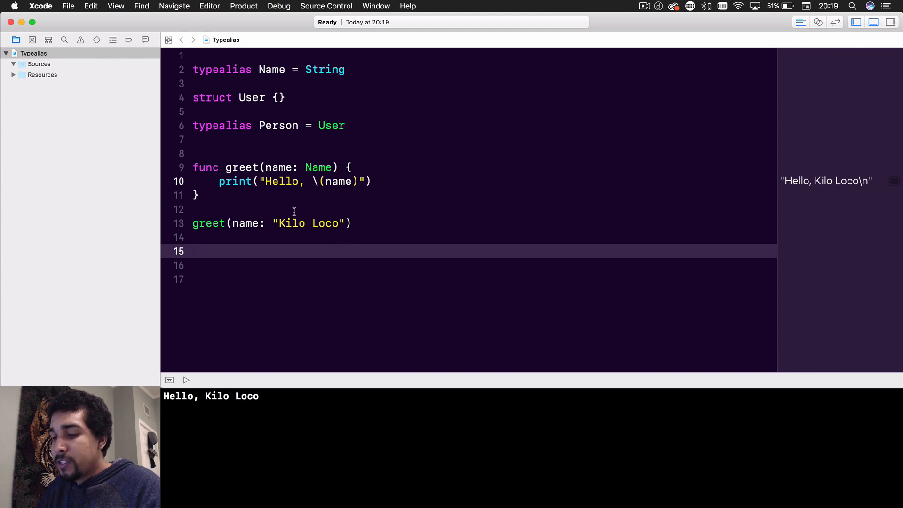
Create 'let u = User()' and 'let p = Person()', and add a blank line after the Person alias
{"action": "type", "text": "let"}
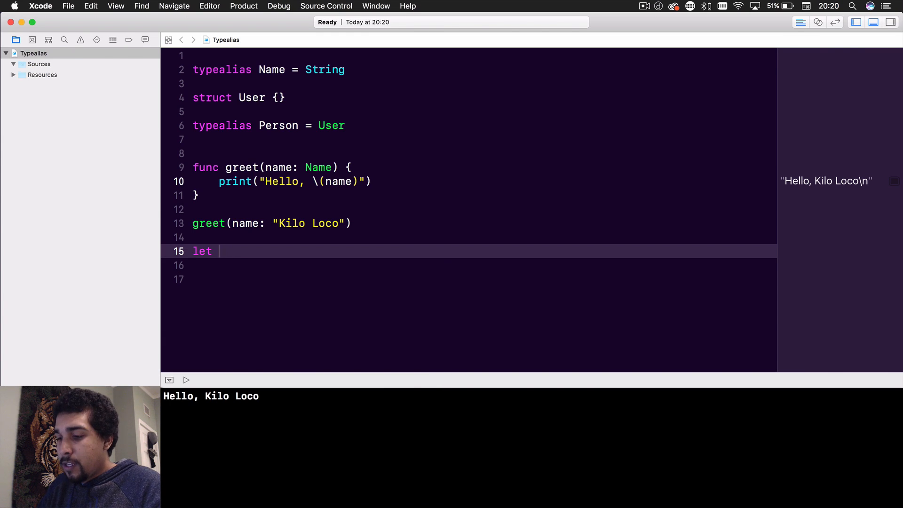
{"action": "type", "text": "u ="}
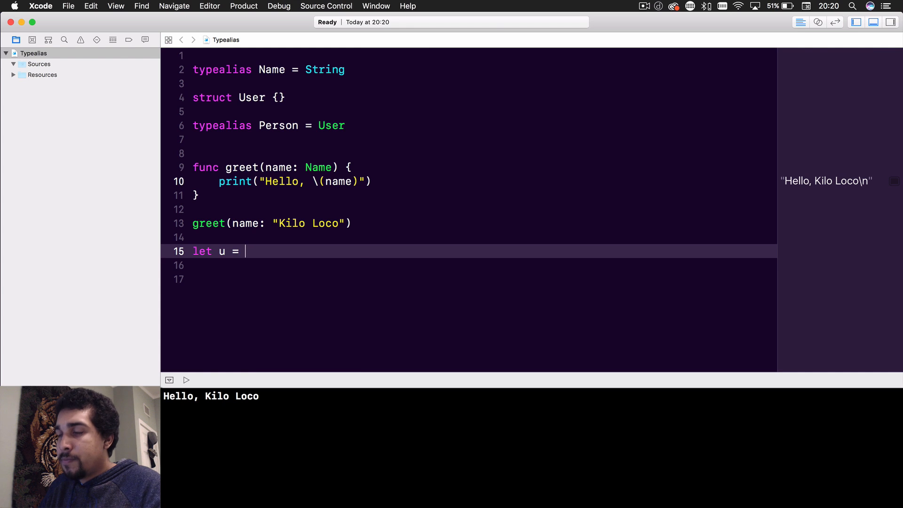
{"action": "type", "text": "User("}
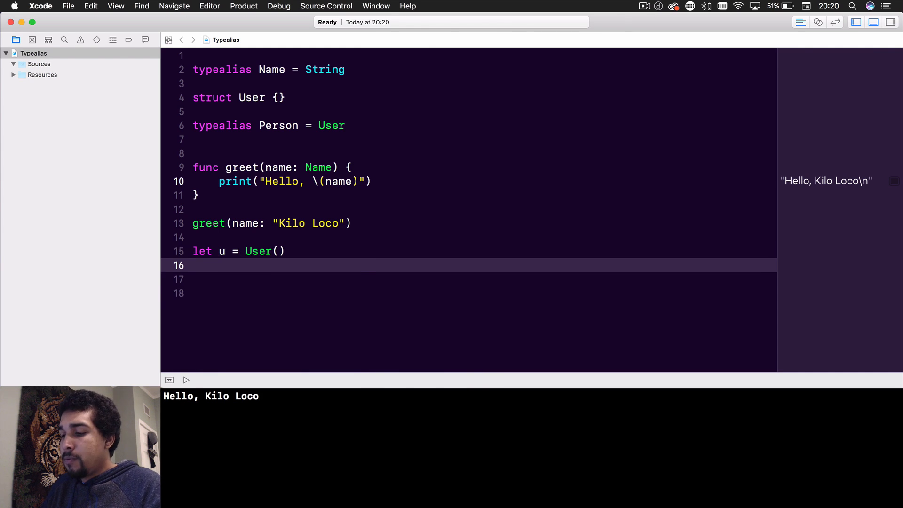
{"action": "type", "text": "let p ="}
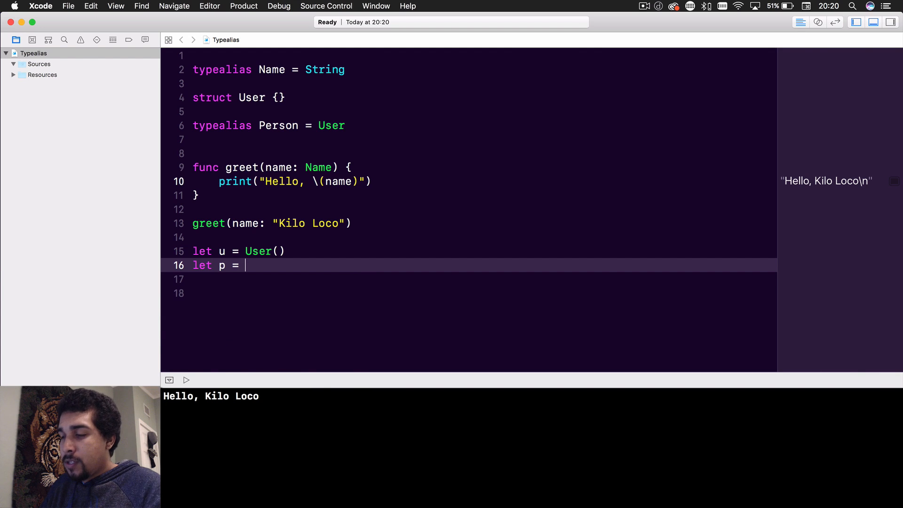
{"action": "type", "text": "Person("}
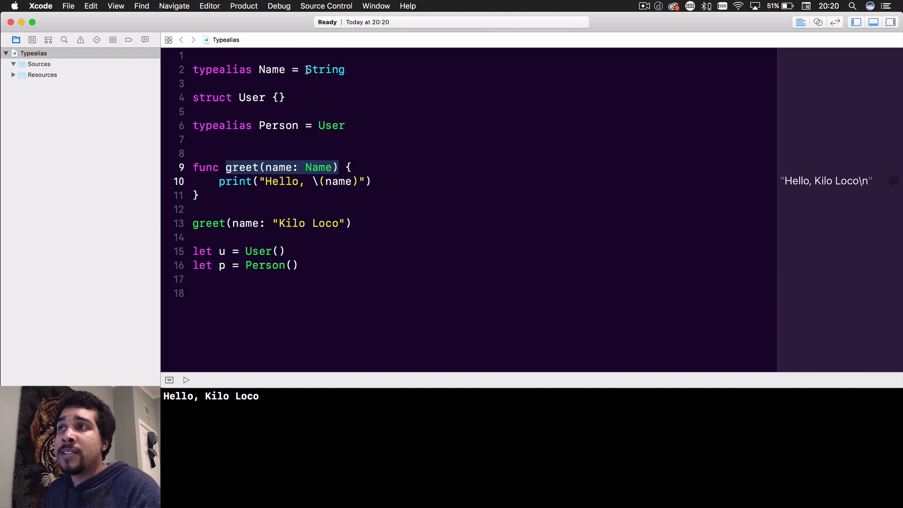
{"action": "mouse_move", "coordinate": [351, 187]}
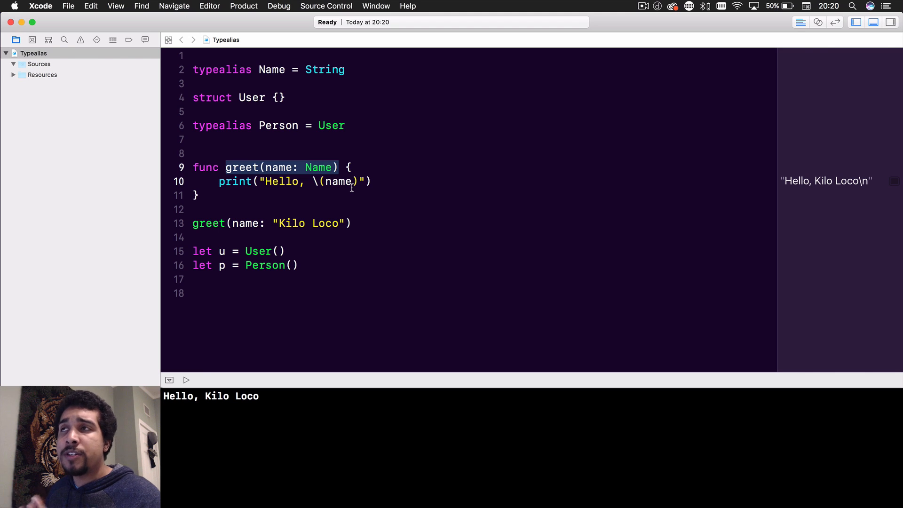
{"action": "mouse_move", "coordinate": [219, 182]}
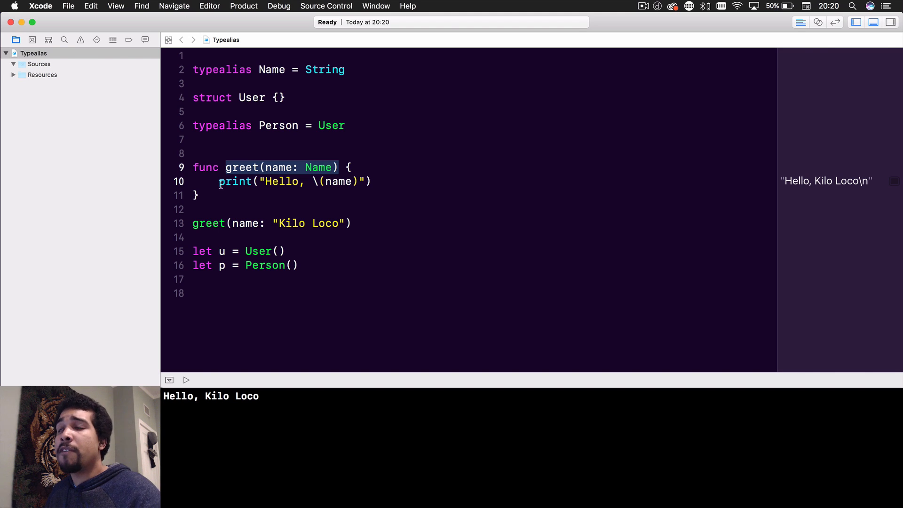
{"action": "key", "text": "Return"}
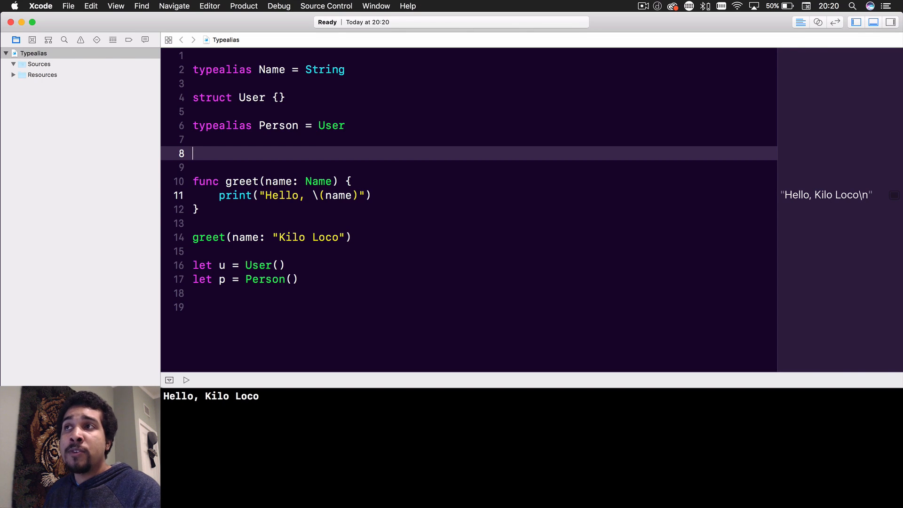
Declare 'typealias ErrorResult = (Error) -> Void' on line 8 and select its name
{"action": "type", "text": "typealias type name = type expression"}
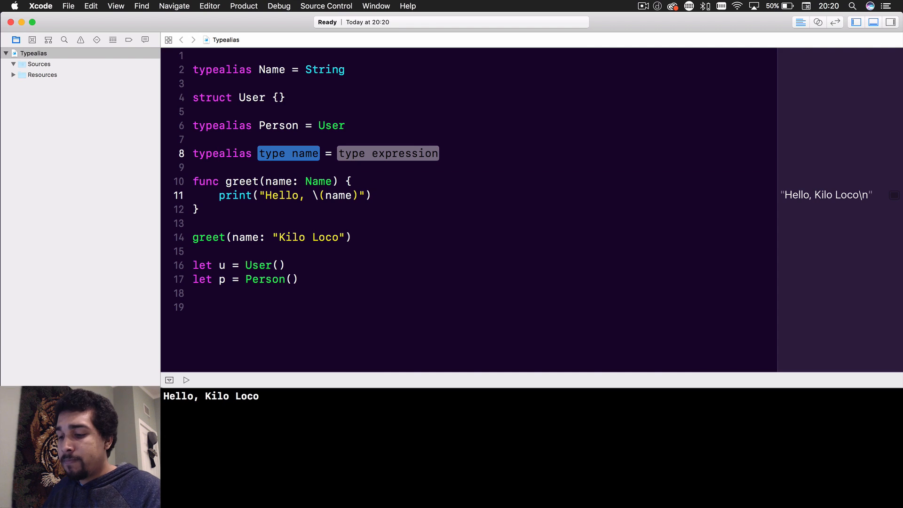
{"action": "type", "text": "E"}
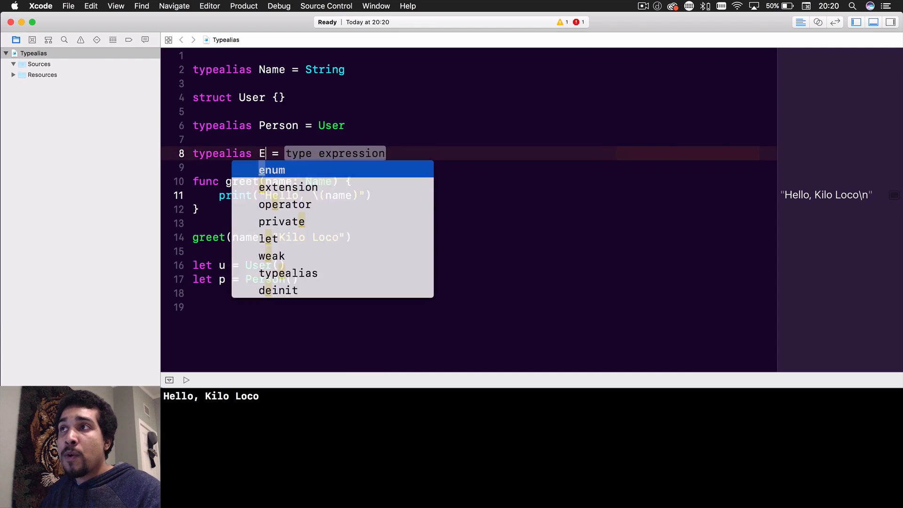
{"action": "type", "text": "rrorRe"}
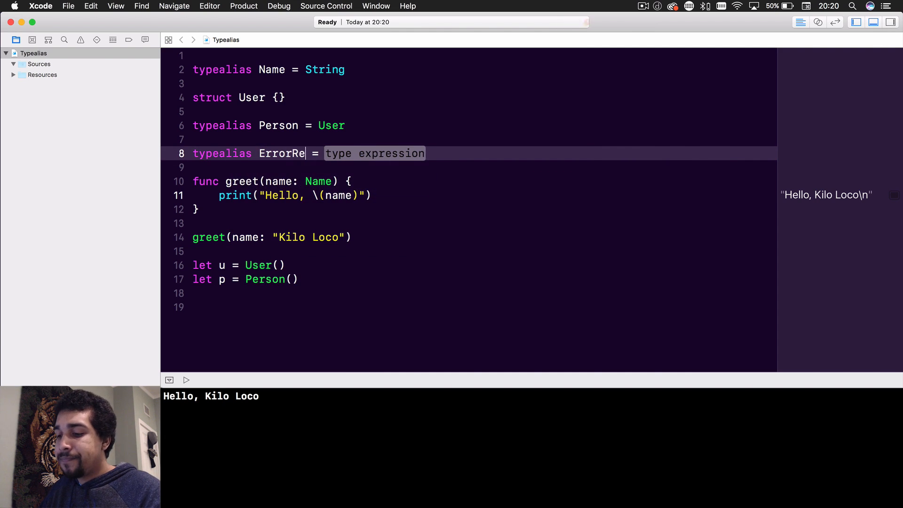
{"action": "type", "text": "sult"}
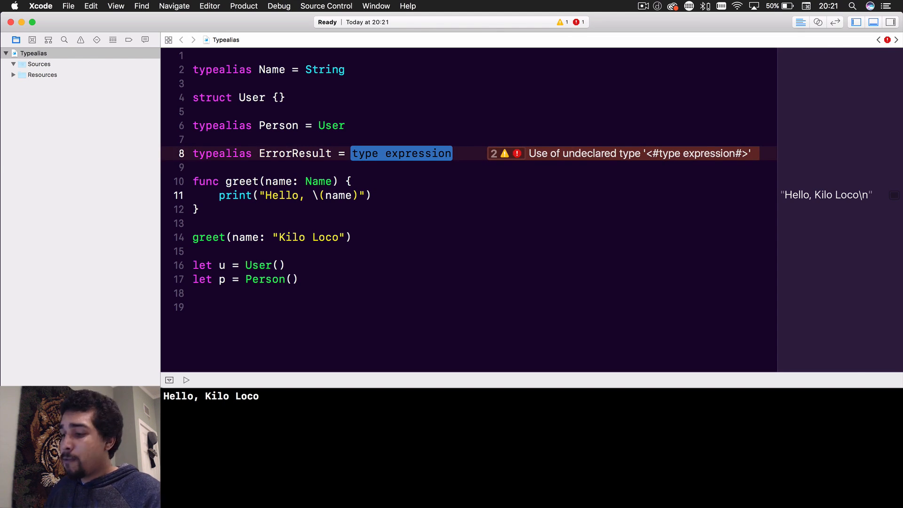
{"action": "type", "text": "() -> V"}
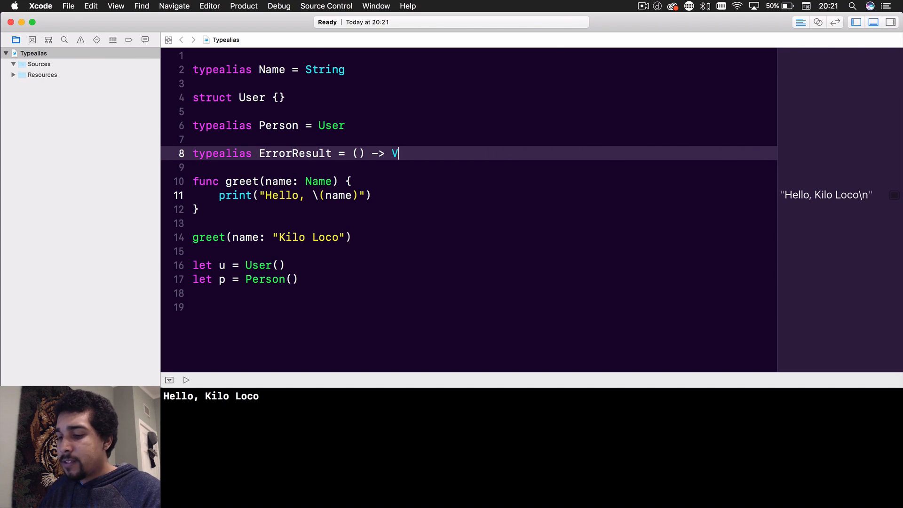
{"action": "type", "text": "oid"}
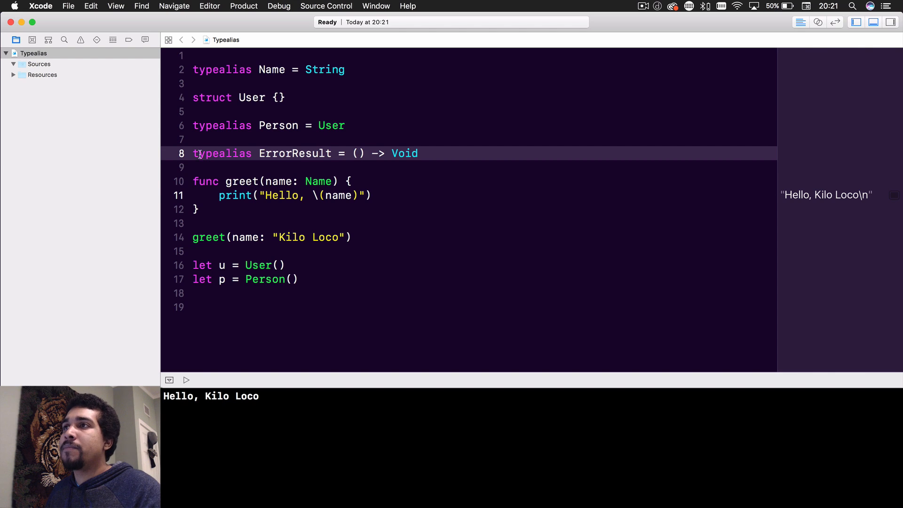
{"action": "mouse_move", "coordinate": [320, 147]}
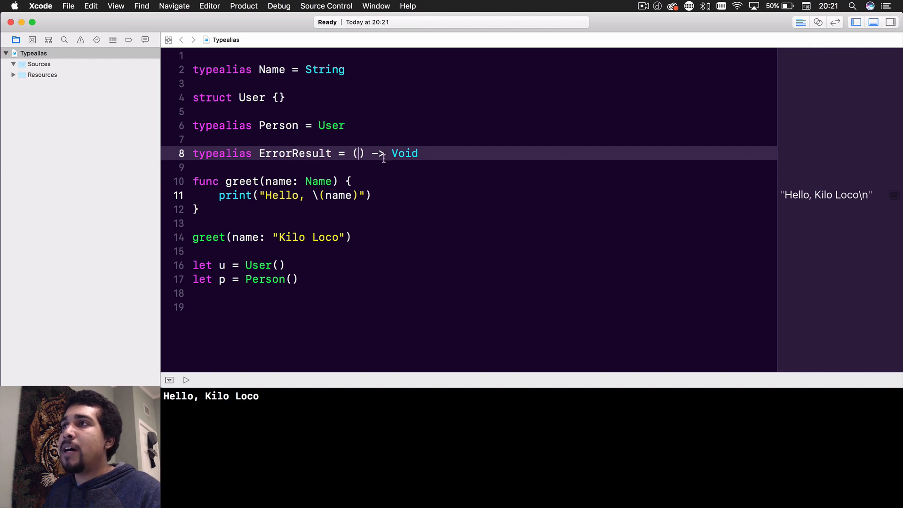
{"action": "type", "text": "Error"}
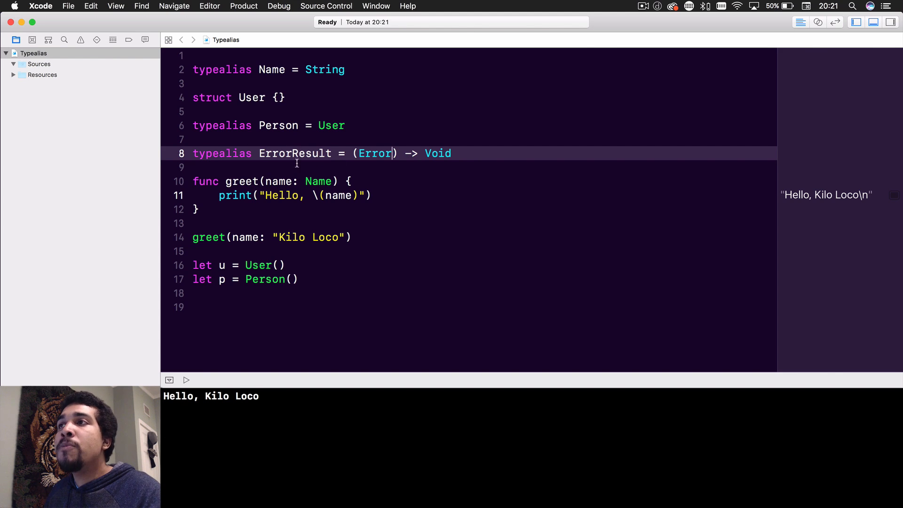
{"action": "double_click", "coordinate": [294, 153]}
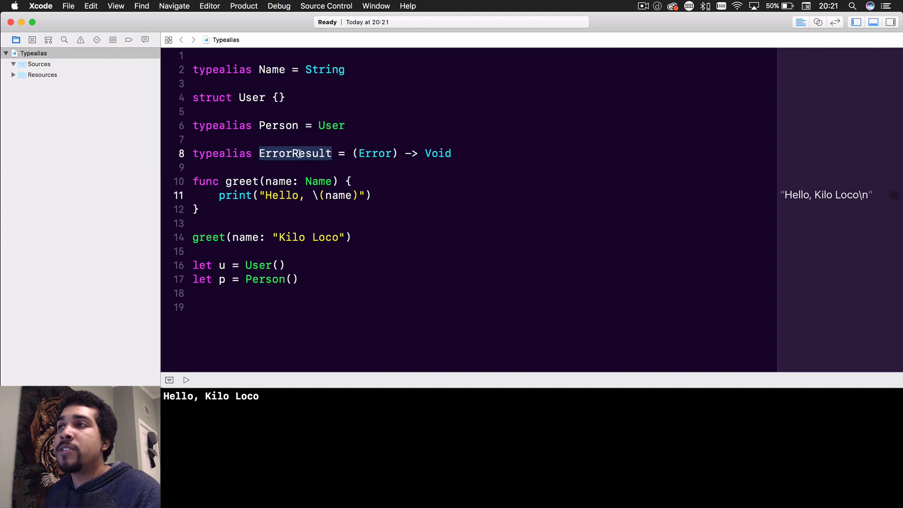